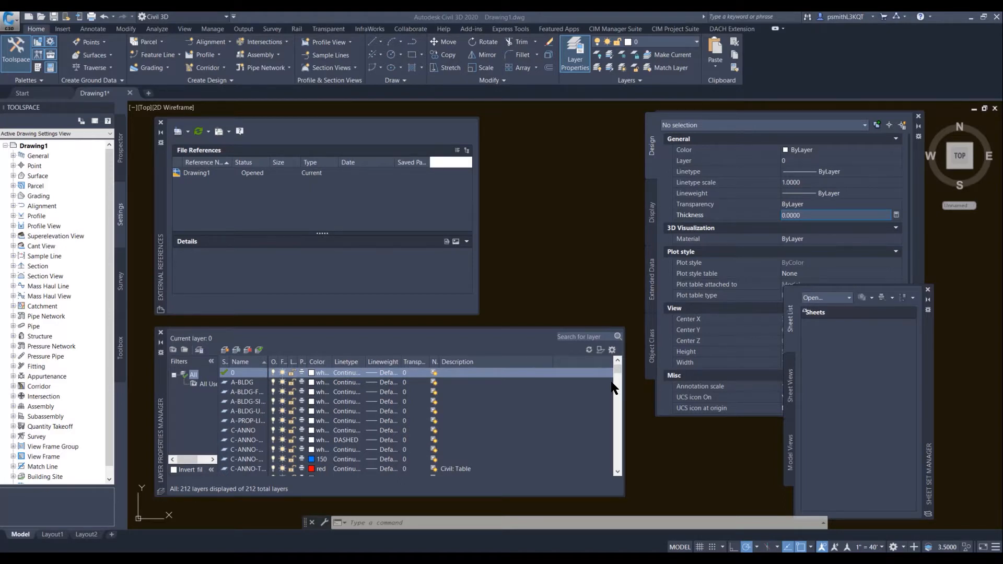
pyautogui.moveTo(524, 265)
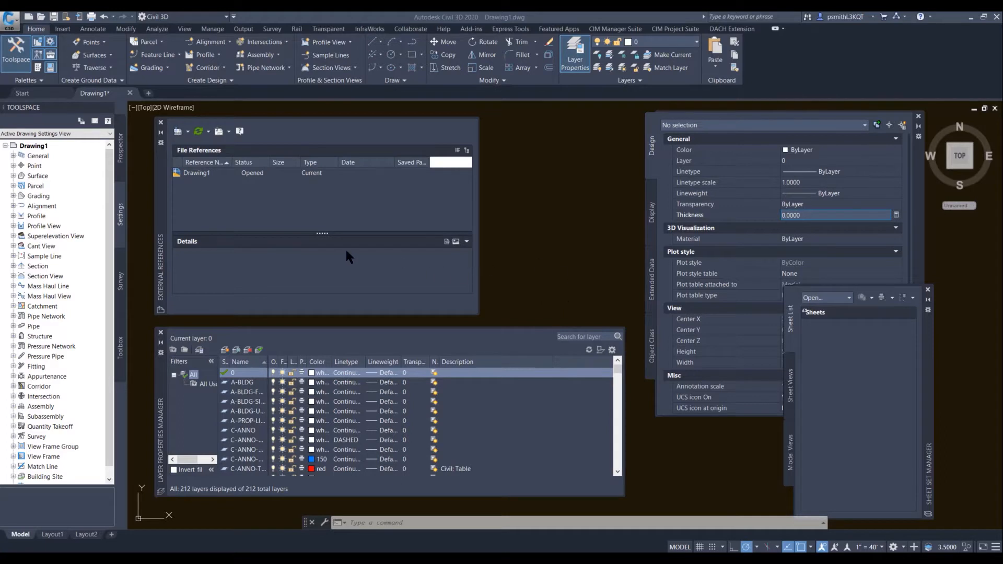
pyautogui.moveTo(163, 217)
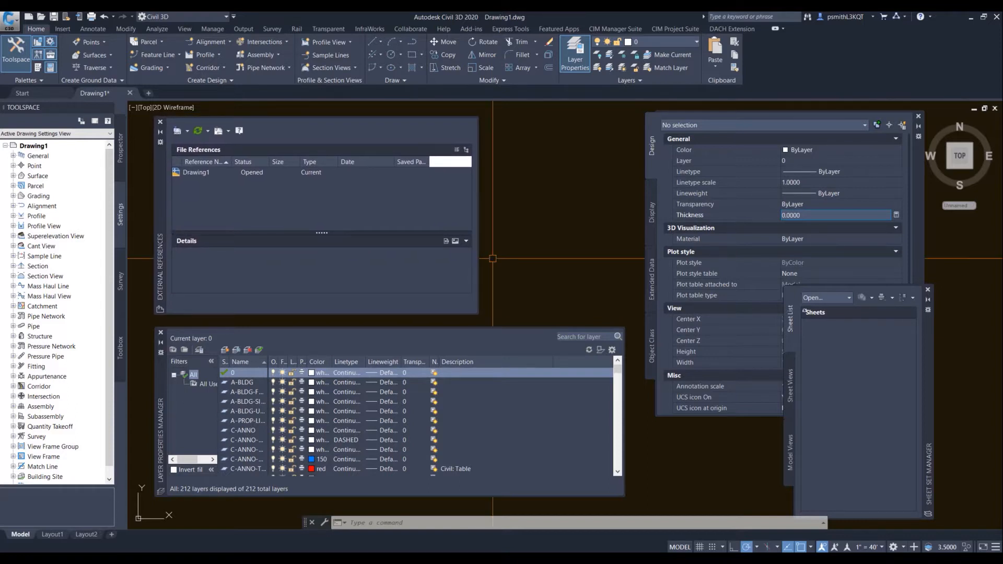
pyautogui.moveTo(159, 200)
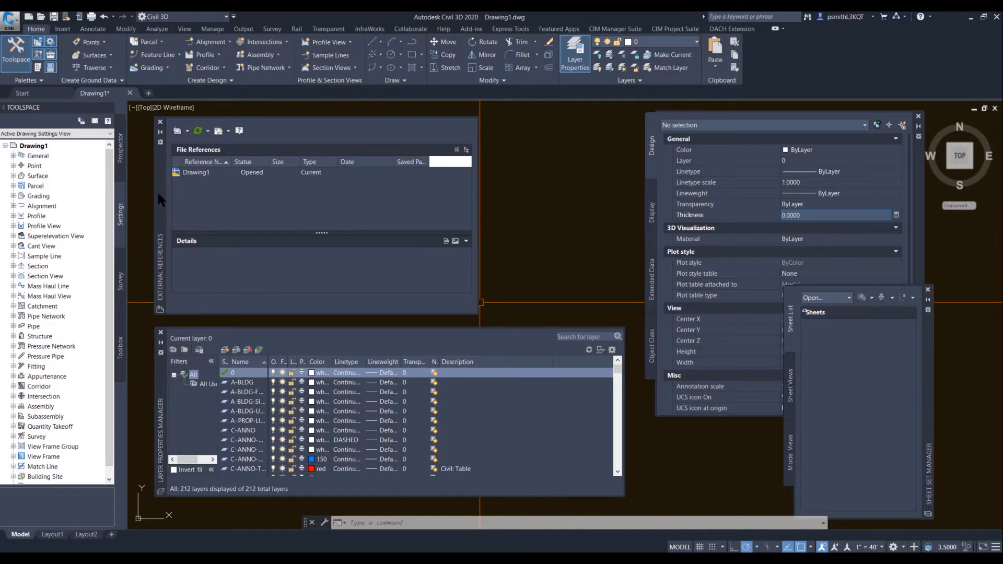
pyautogui.moveTo(197, 230)
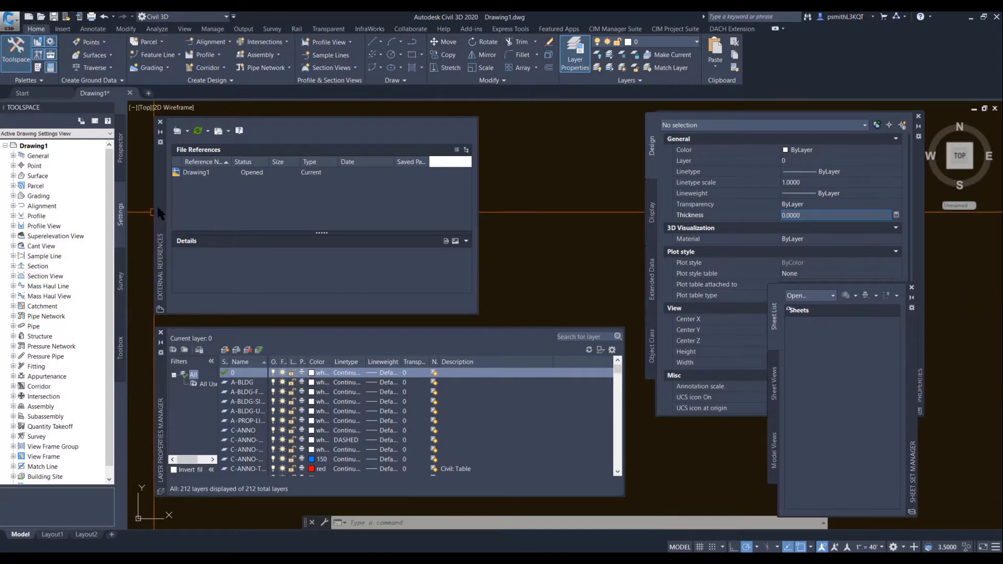
pyautogui.moveTo(123, 282)
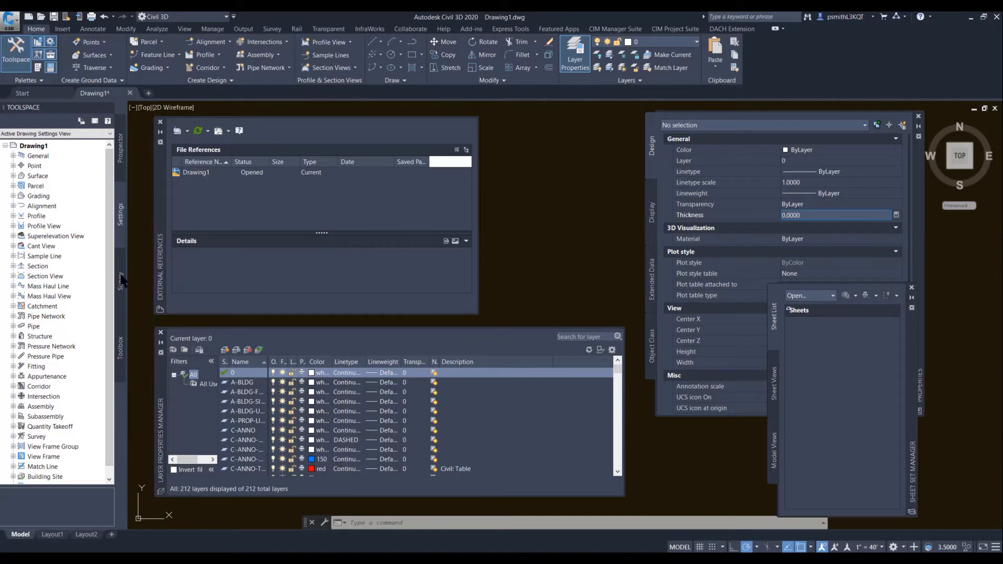
pyautogui.moveTo(240, 227)
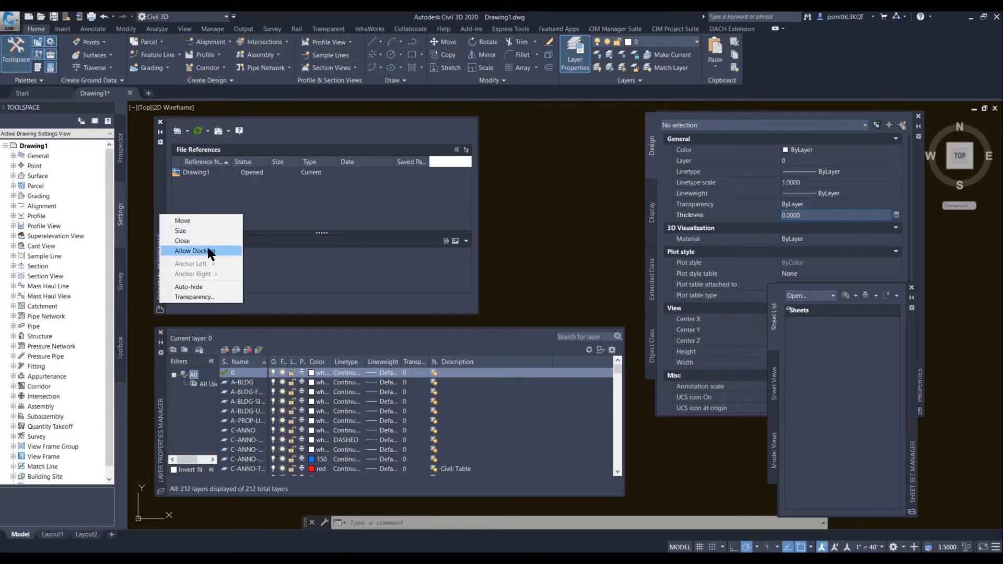
# Enable Allow Docking for the External References palette.
pyautogui.click(194, 251)
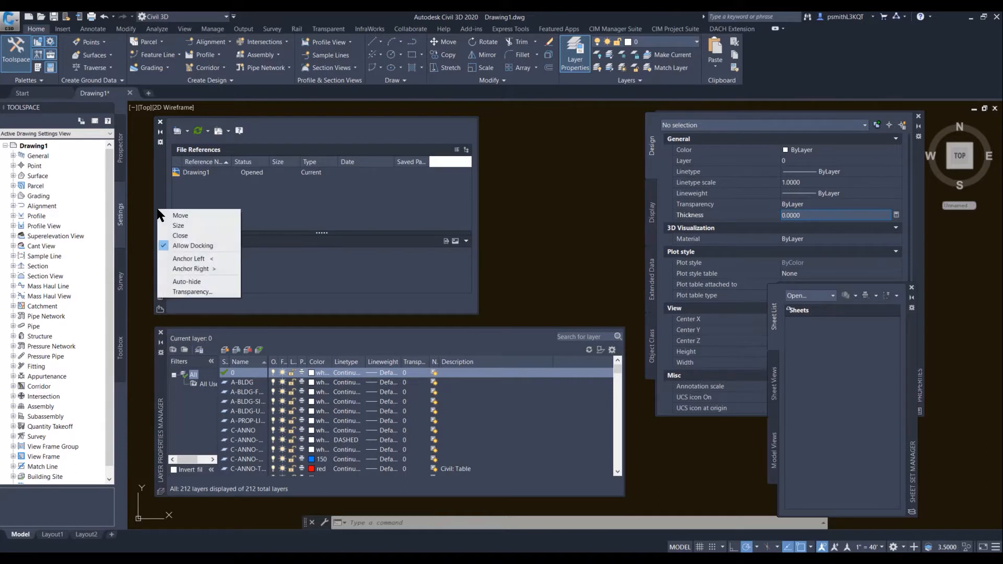
pyautogui.moveTo(192, 268)
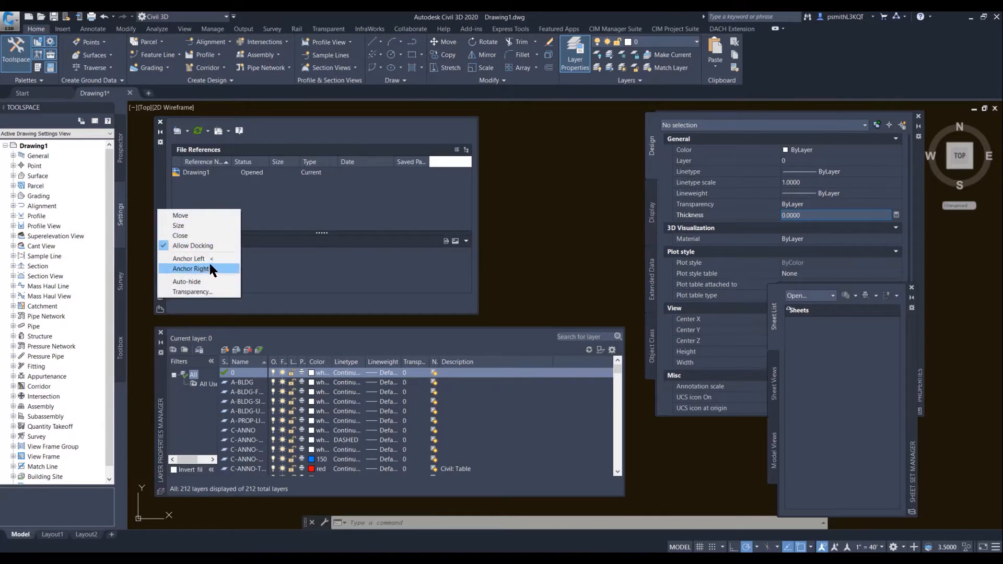
pyautogui.moveTo(203, 259)
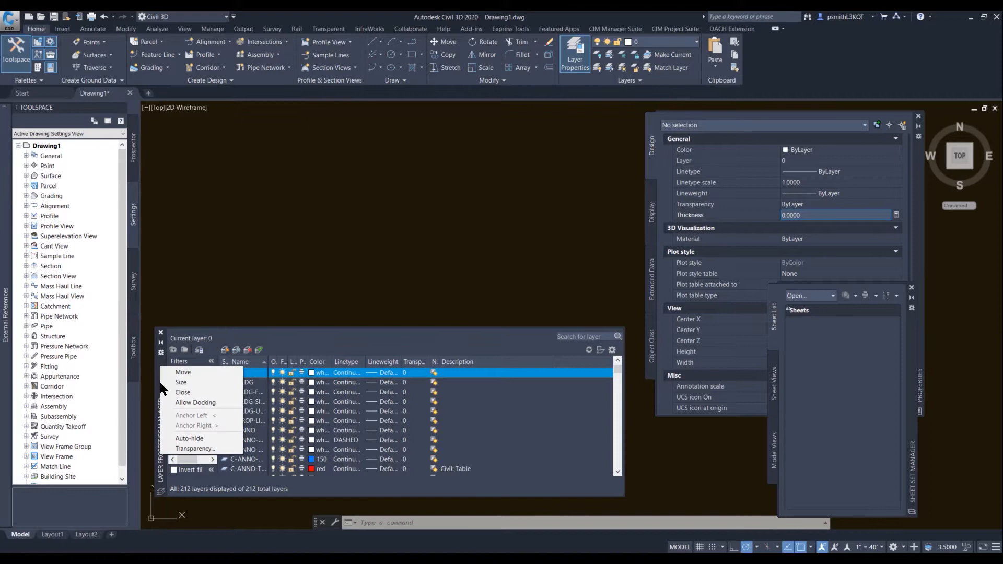
pyautogui.moveTo(194, 425)
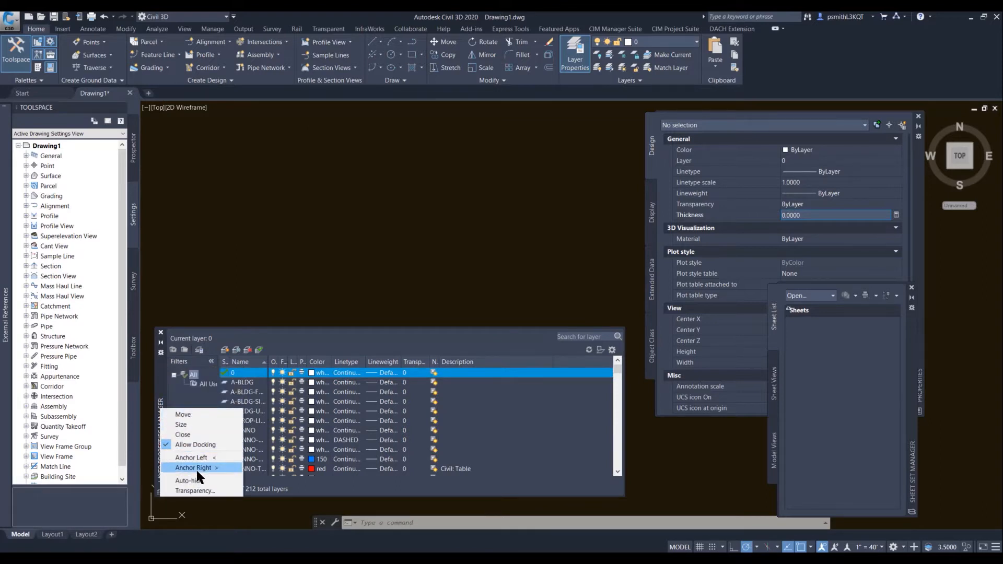
# Anchor the Layer Properties Manager palette to the left edge.
pyautogui.click(193, 468)
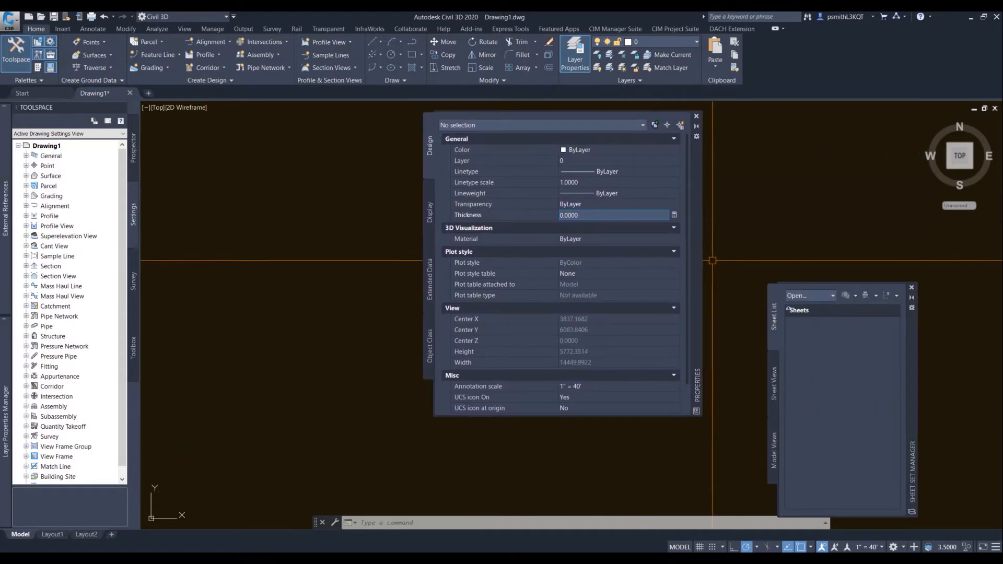
pyautogui.moveTo(771, 303)
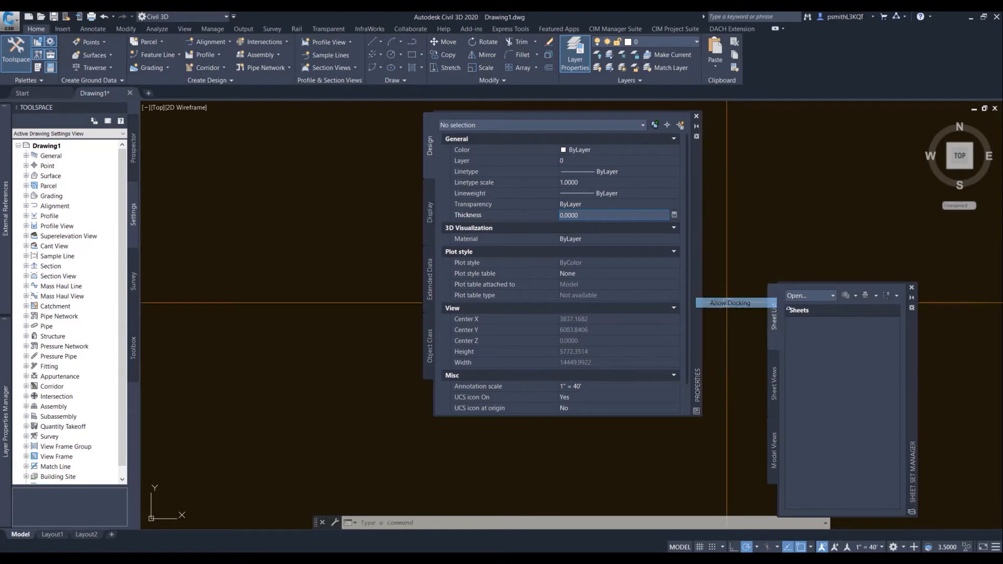
# Anchor the Properties palette to the right edge from its title-bar menu.
pyautogui.rightClick(729, 302)
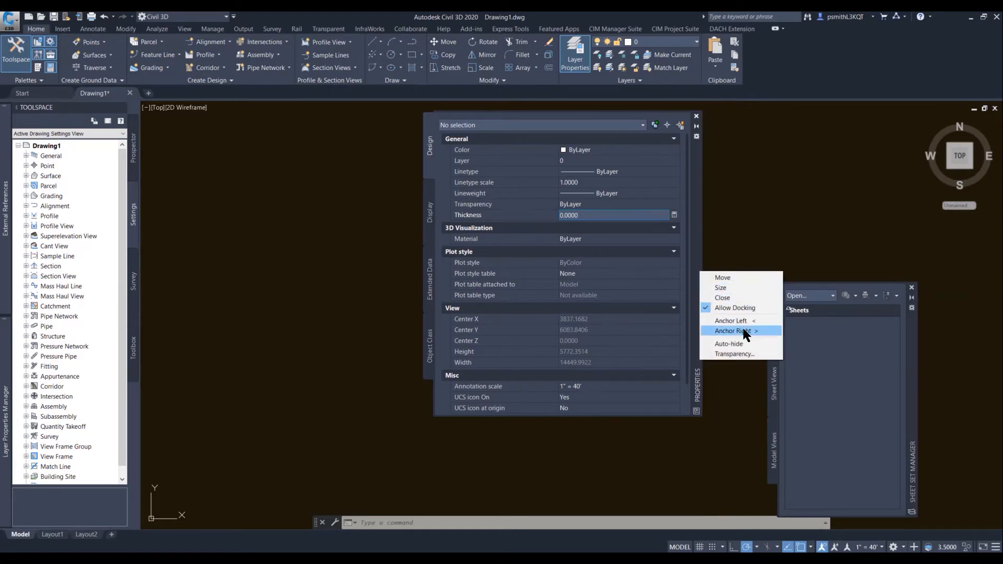
pyautogui.click(734, 331)
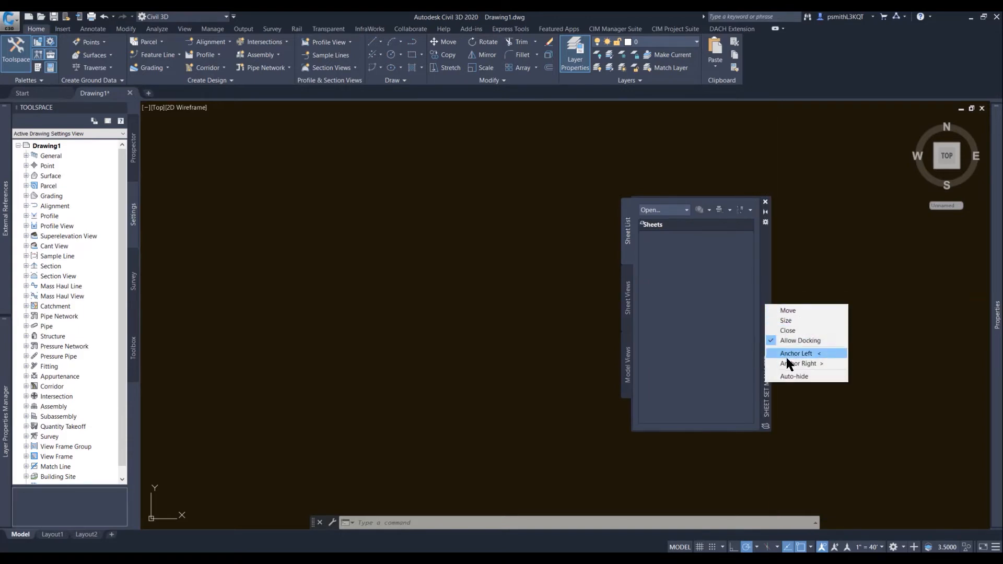
# Anchor Sheet Set Manager to the right edge beside Properties.
pyautogui.click(795, 353)
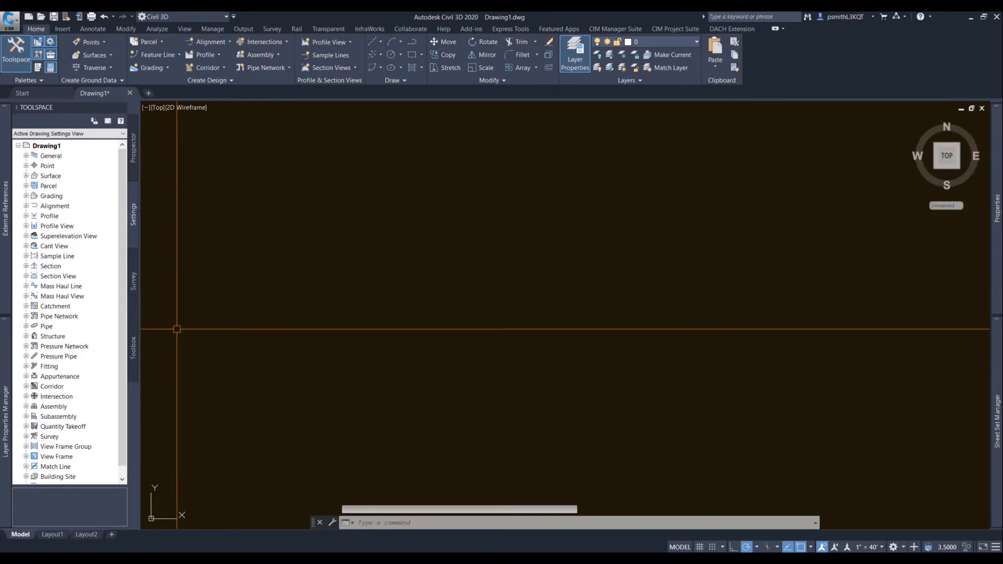
pyautogui.click(574, 60)
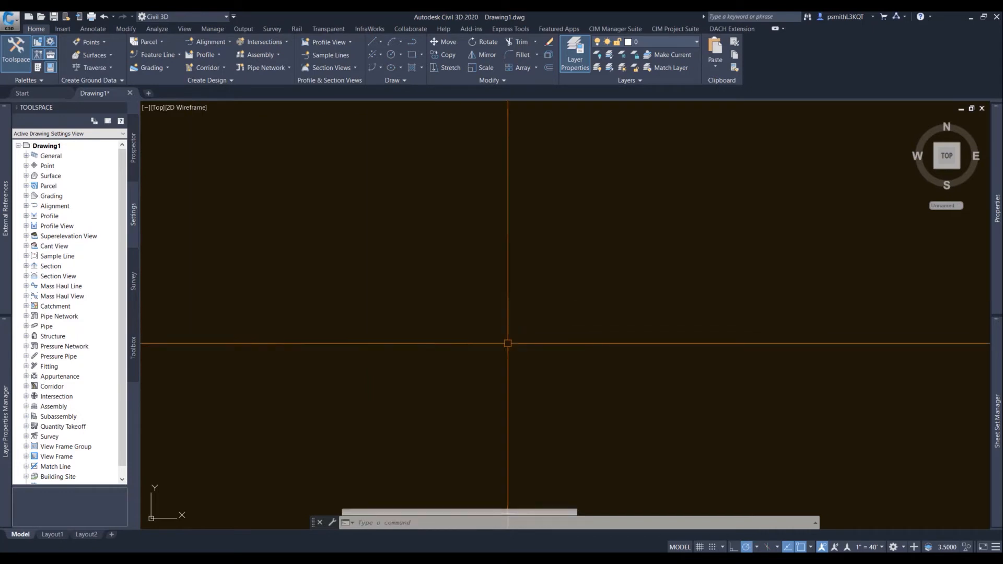
pyautogui.click(16, 52)
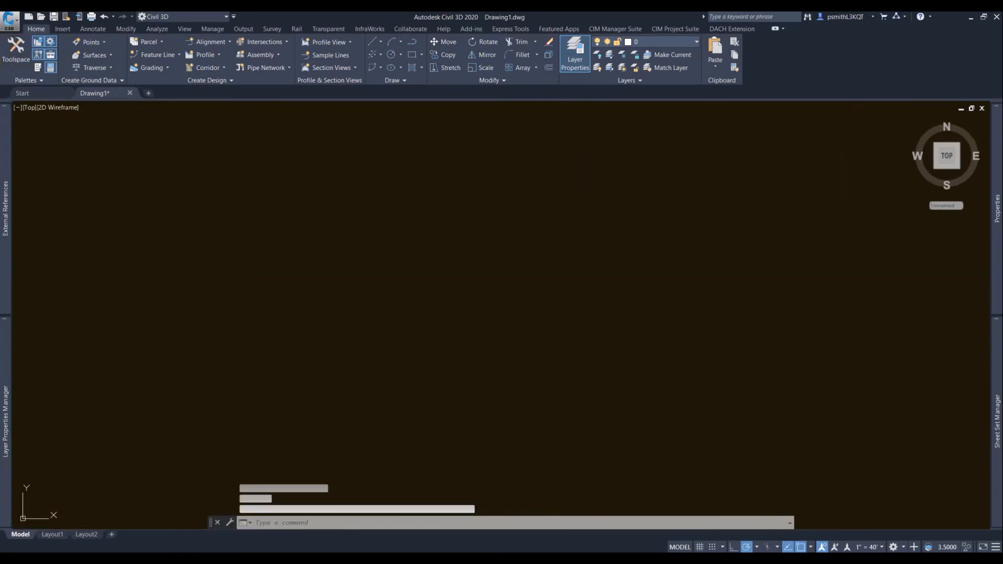
pyautogui.click(16, 54)
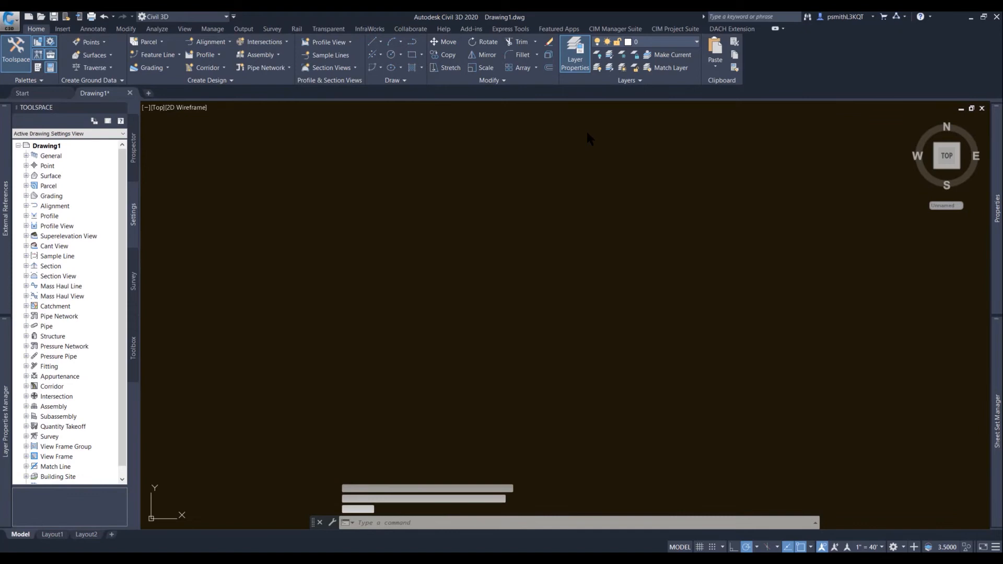
pyautogui.moveTo(772, 45)
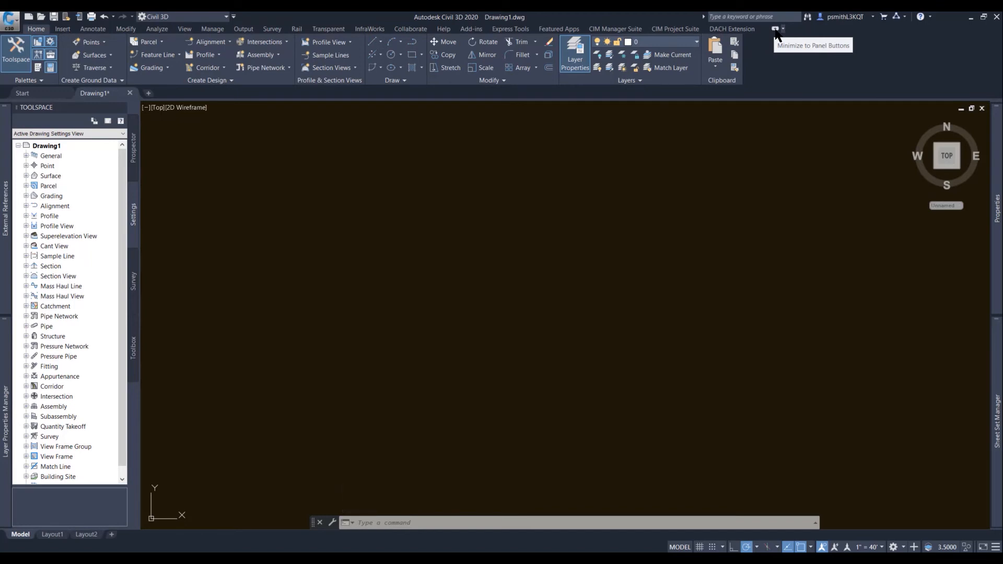
# Minimize the ribbon to panel buttons and check that panels like Create Design still open.
pyautogui.click(782, 29)
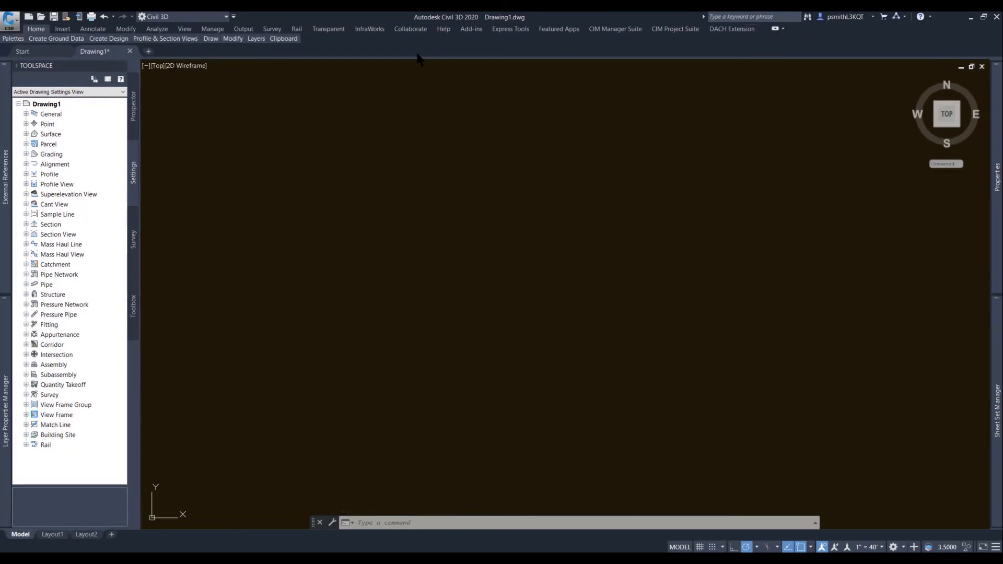
pyautogui.click(165, 38)
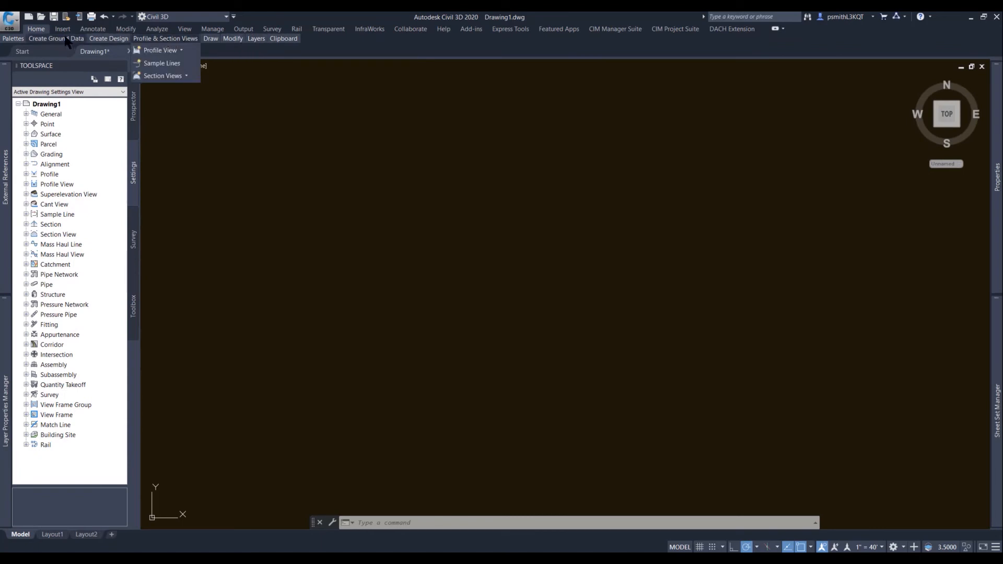
pyautogui.click(107, 38)
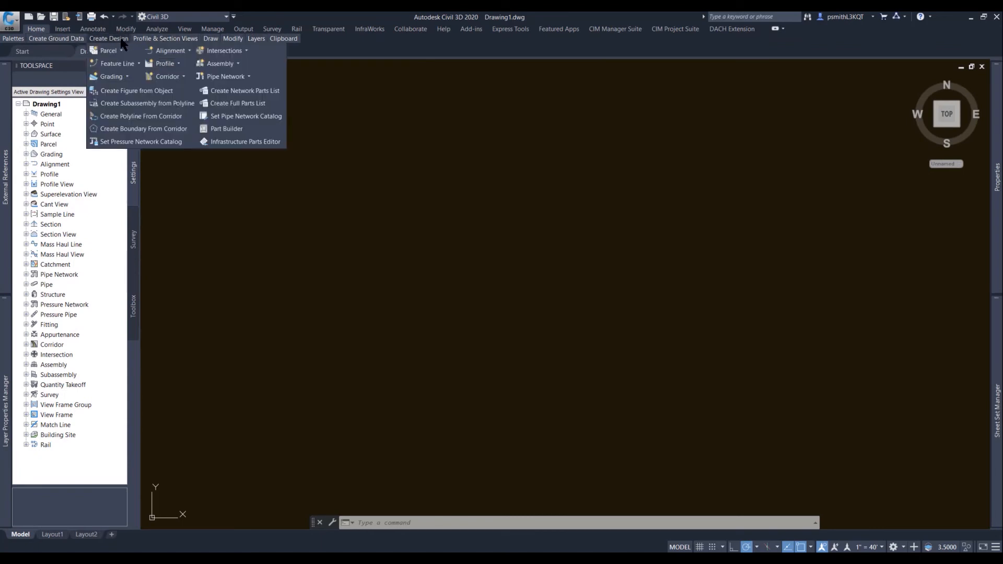